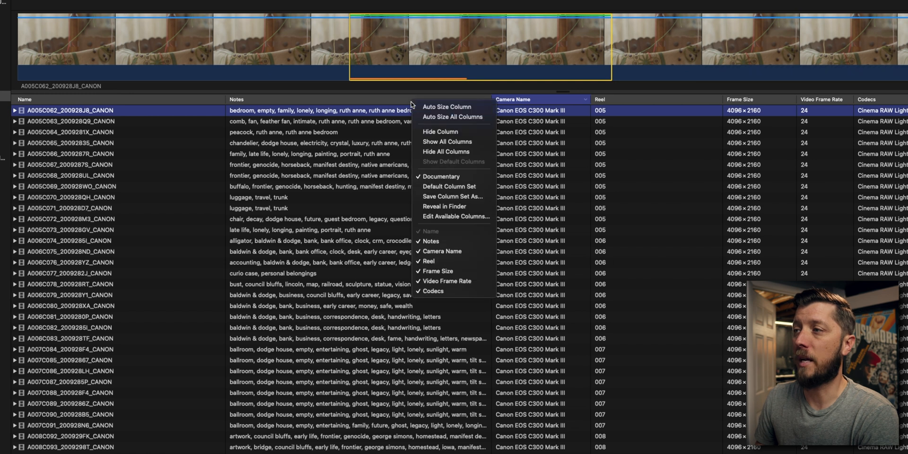
mouse_move(453, 186)
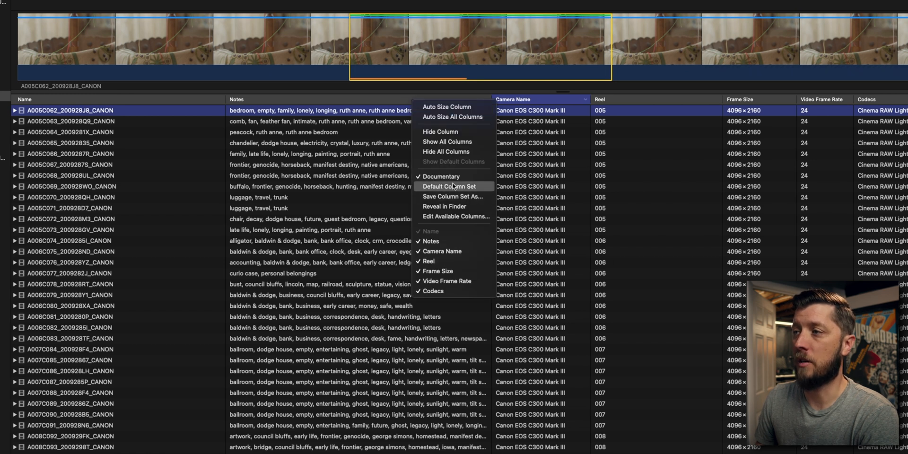
mouse_move(453, 176)
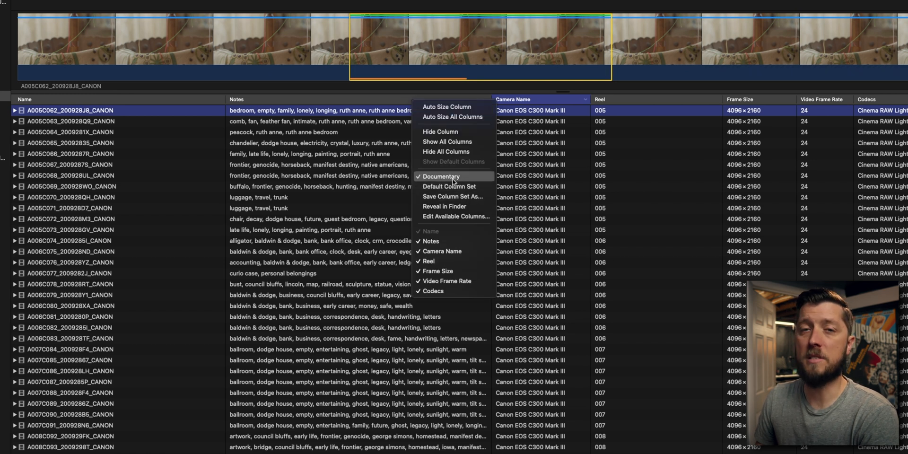
mouse_move(449, 186)
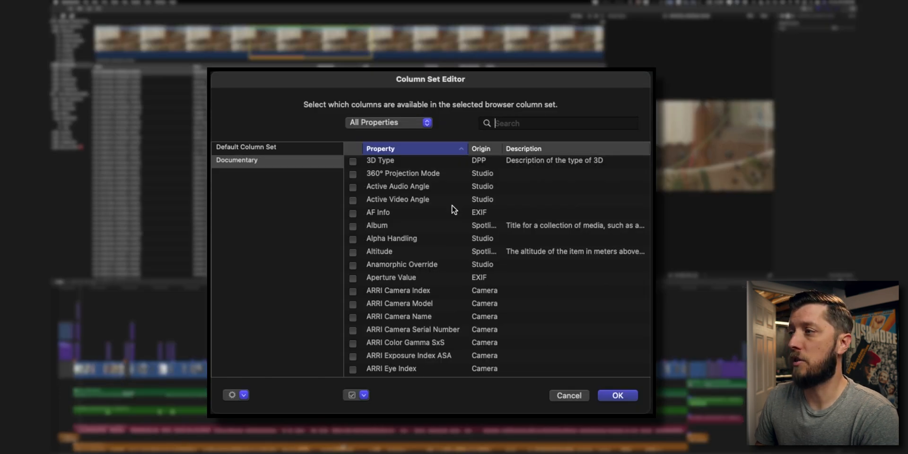
mouse_move(425, 277)
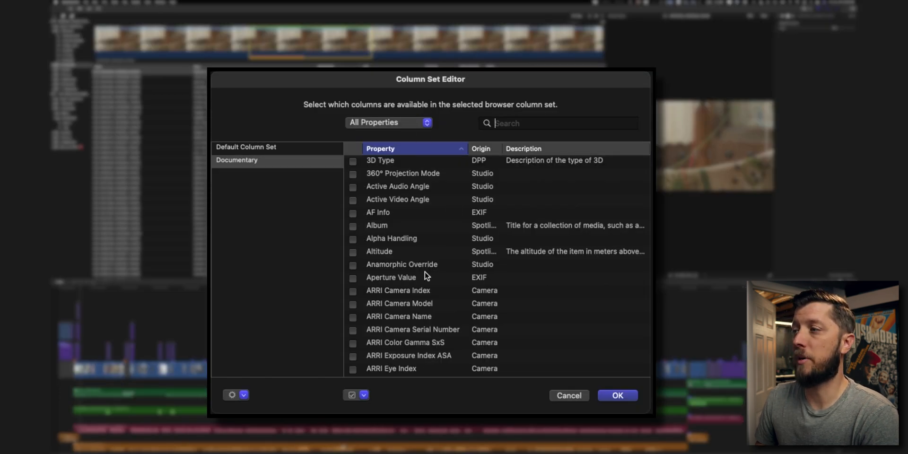
Limit the Documentary set's property list to Studio Properties, showing Frame Size and Notes checked.
scroll(down, 3)
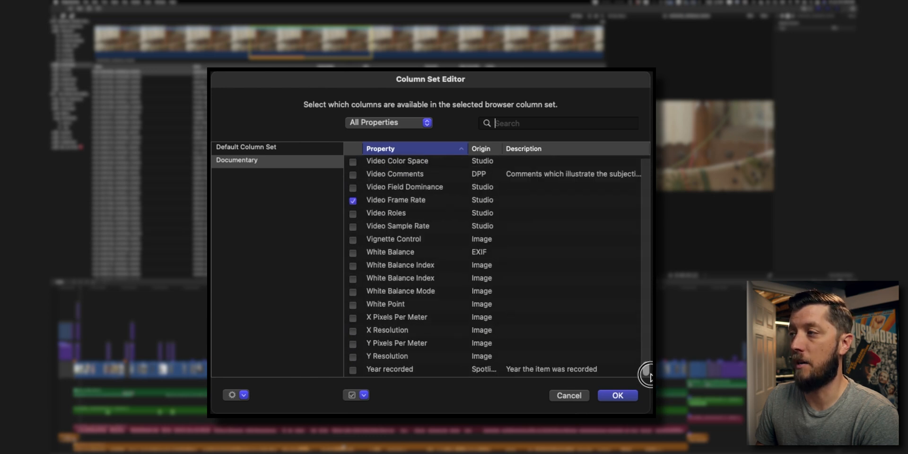
click(389, 122)
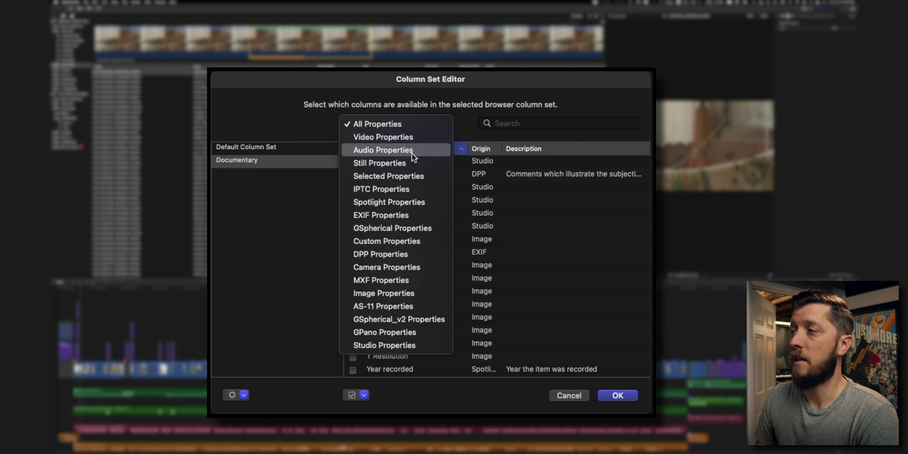
mouse_move(414, 148)
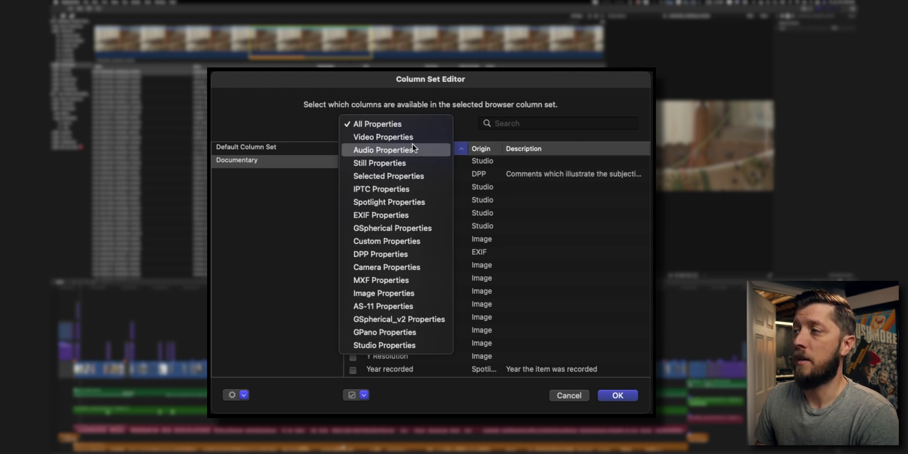
mouse_move(410, 266)
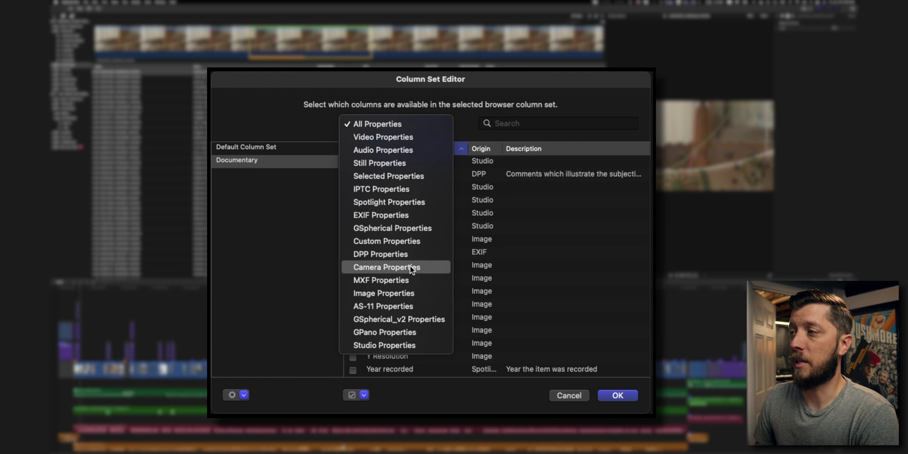
mouse_move(384, 293)
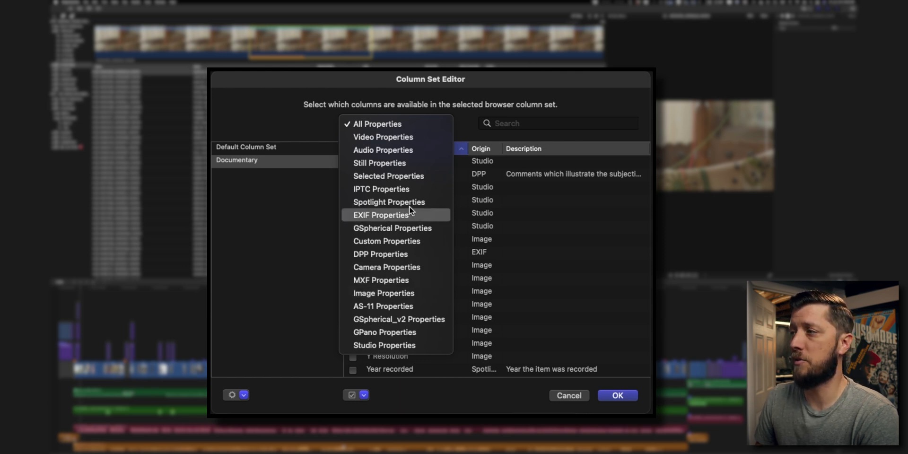
mouse_move(405, 253)
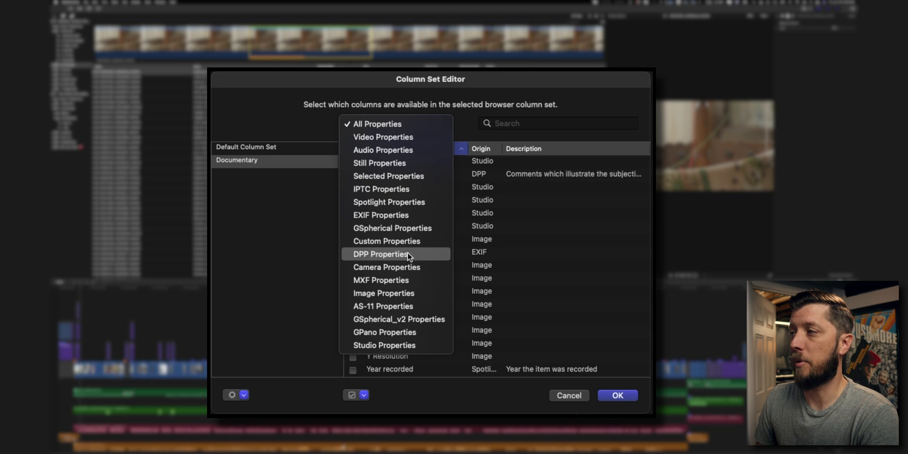
click(384, 346)
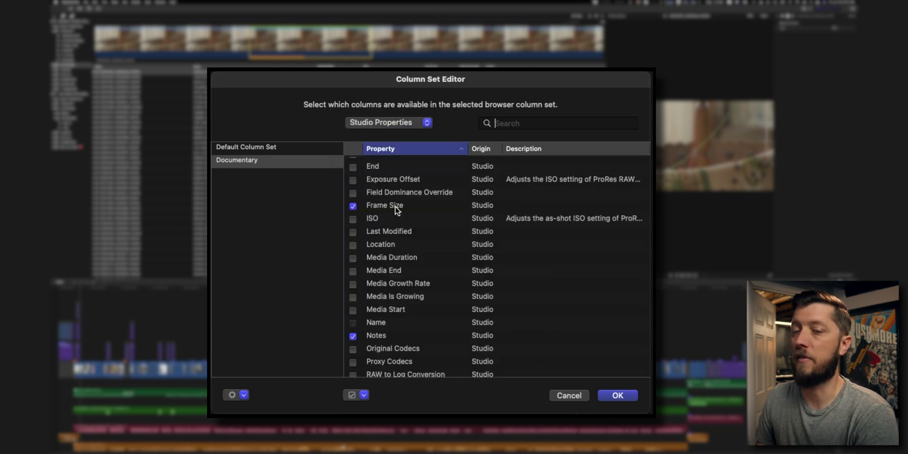
mouse_move(272, 160)
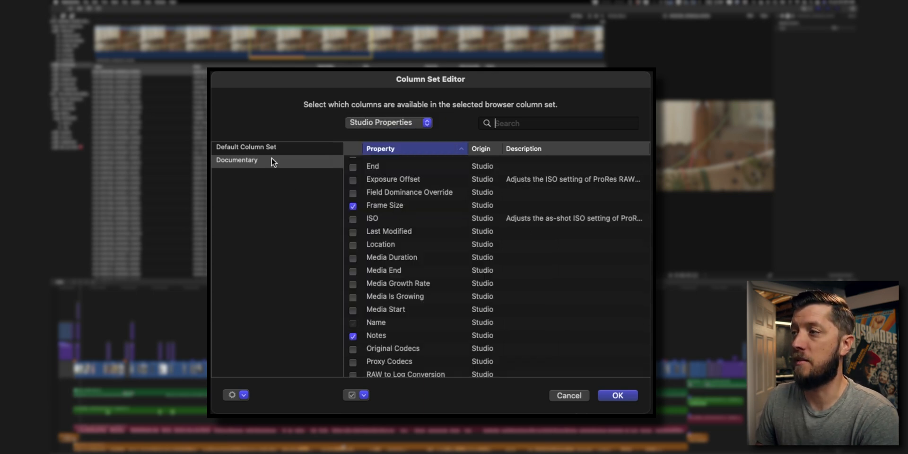
mouse_move(244, 395)
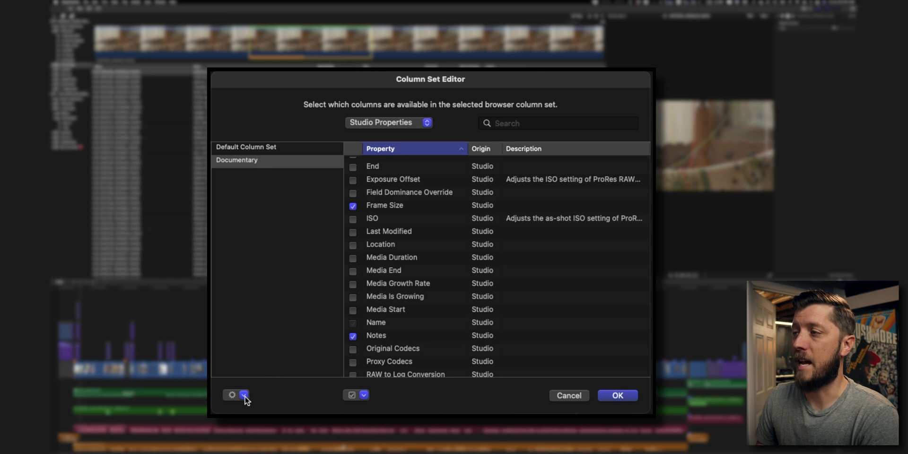
Compare the Default Column Set's columns with the Documentary set's.
click(237, 395)
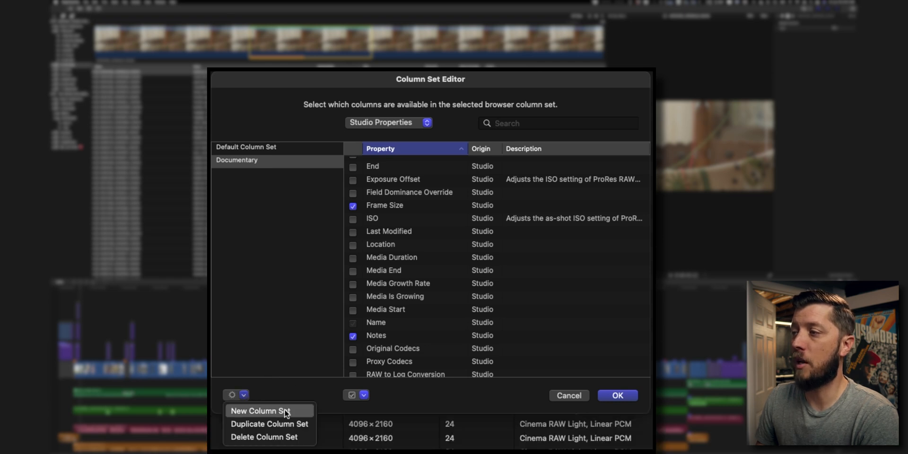
mouse_move(269, 437)
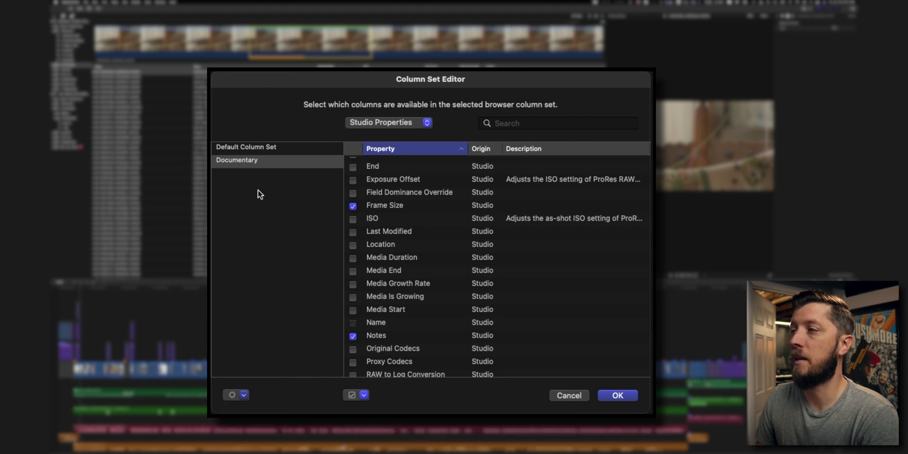
click(246, 146)
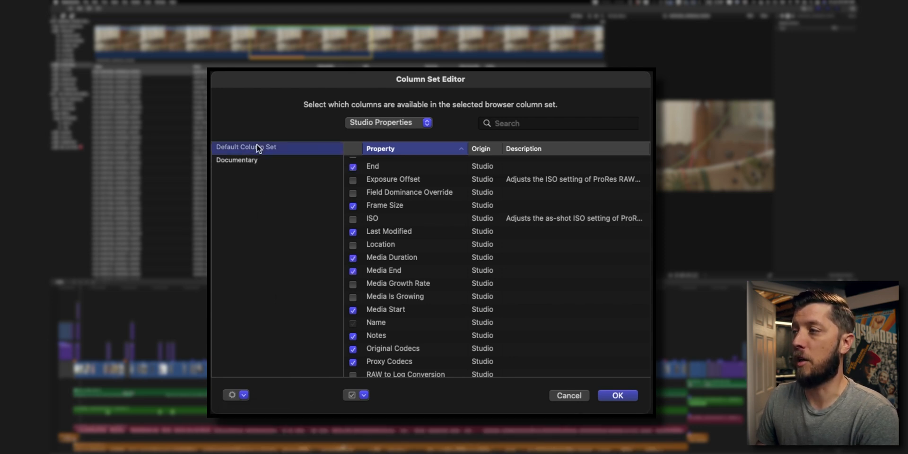
click(237, 160)
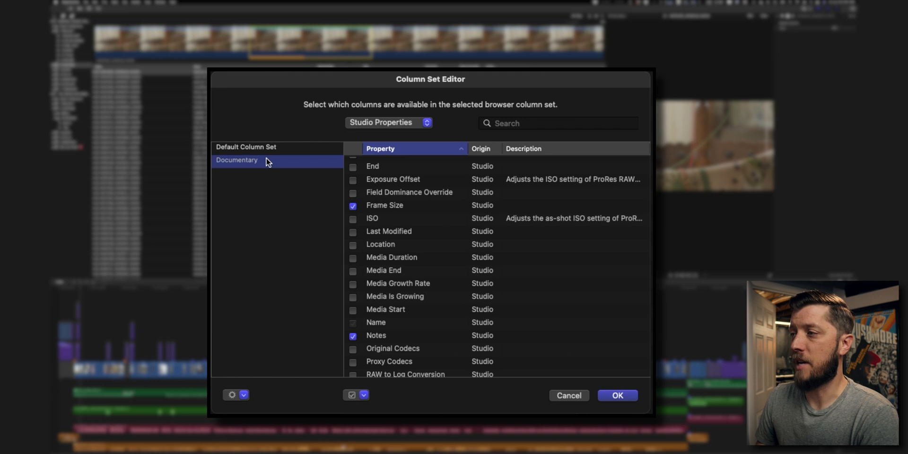
Create a new column set named Narrative and list All Properties for it.
click(236, 394)
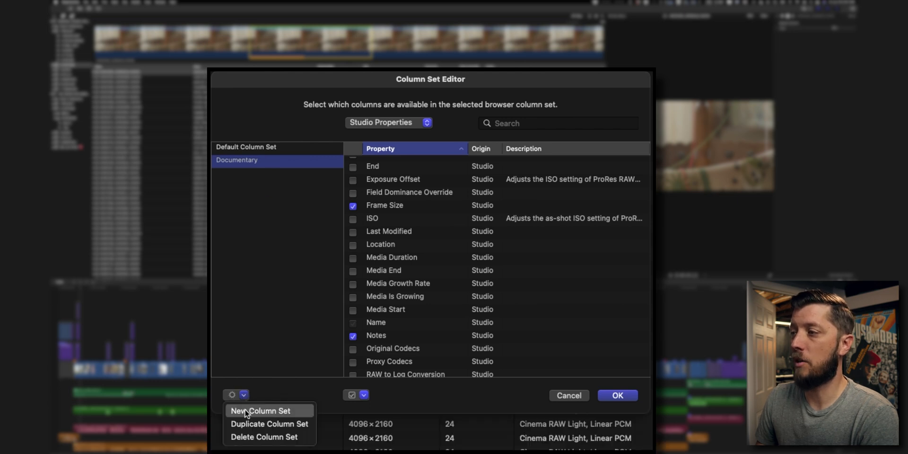
click(261, 410)
text(Narrative)
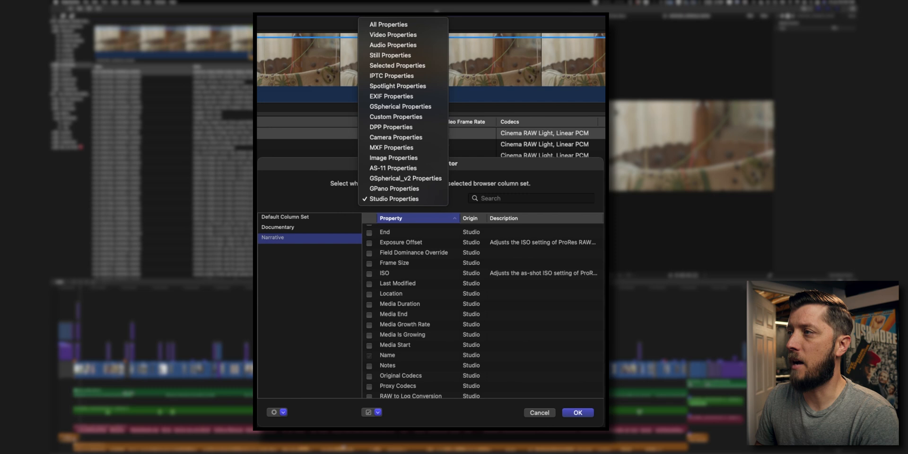
click(388, 25)
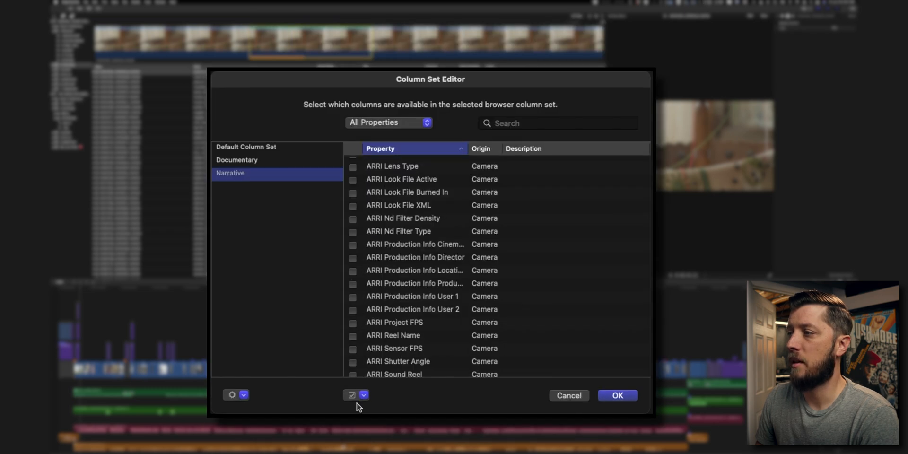
click(363, 395)
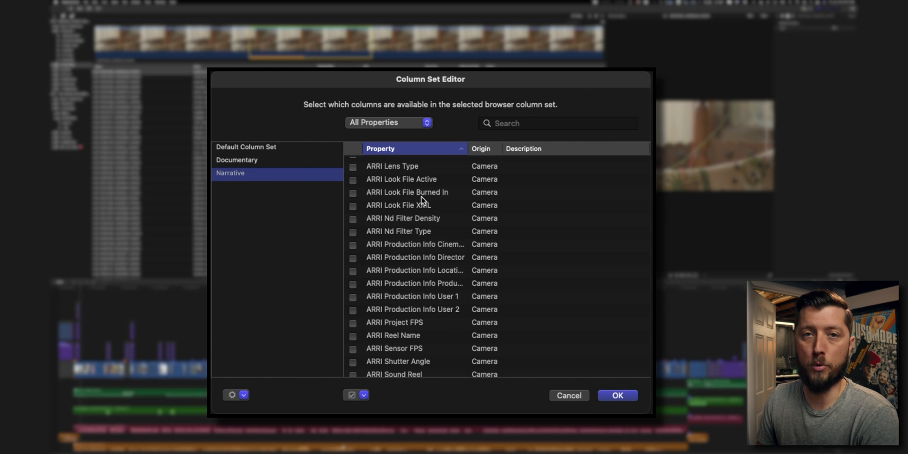
mouse_move(472, 154)
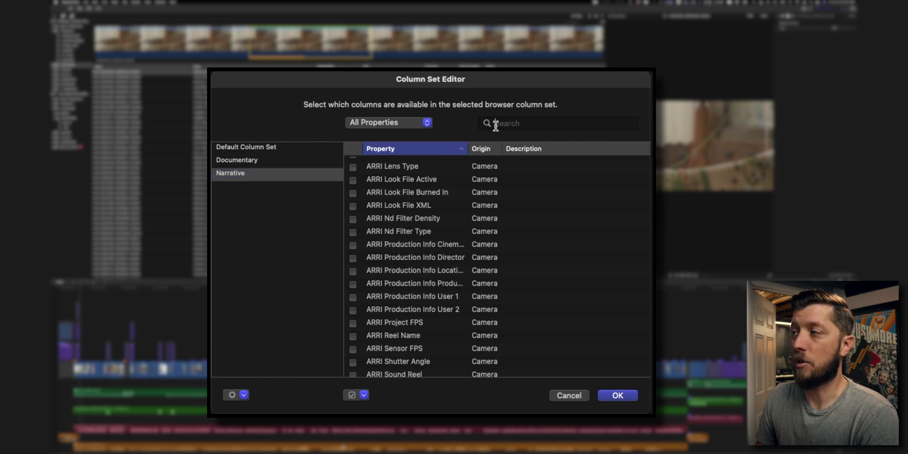
Search the Narrative set's properties for 'take' and pick a matching result.
click(559, 123)
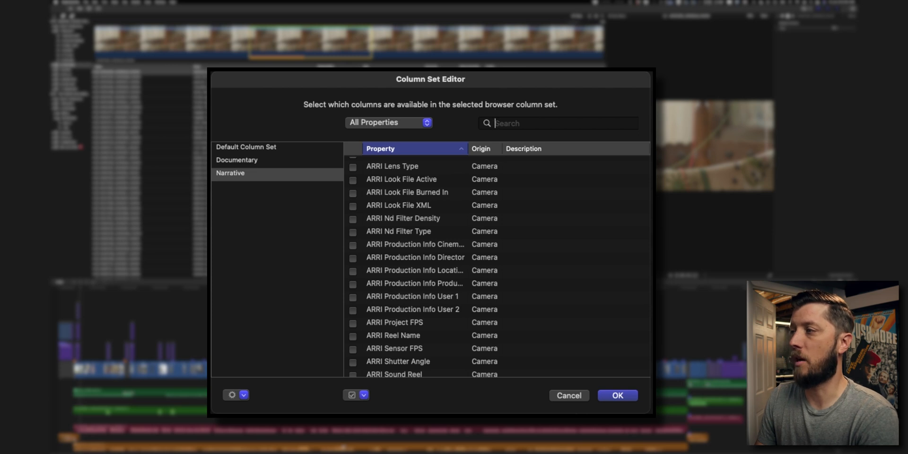
text(take)
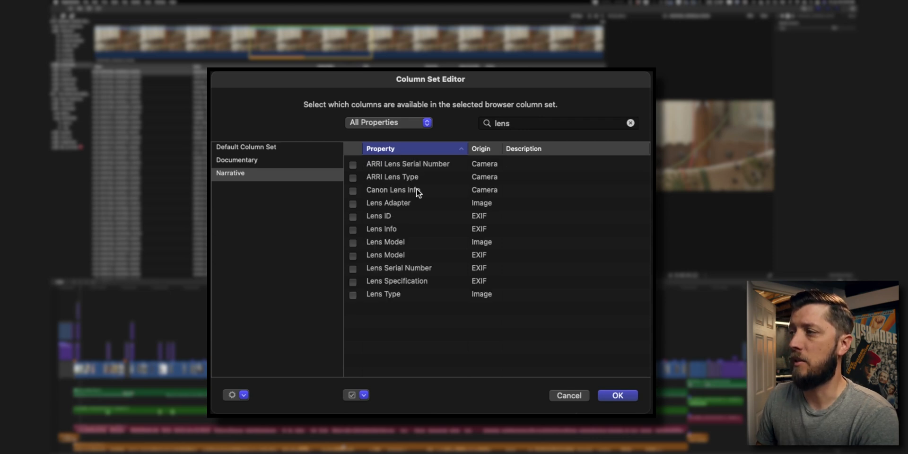
click(394, 190)
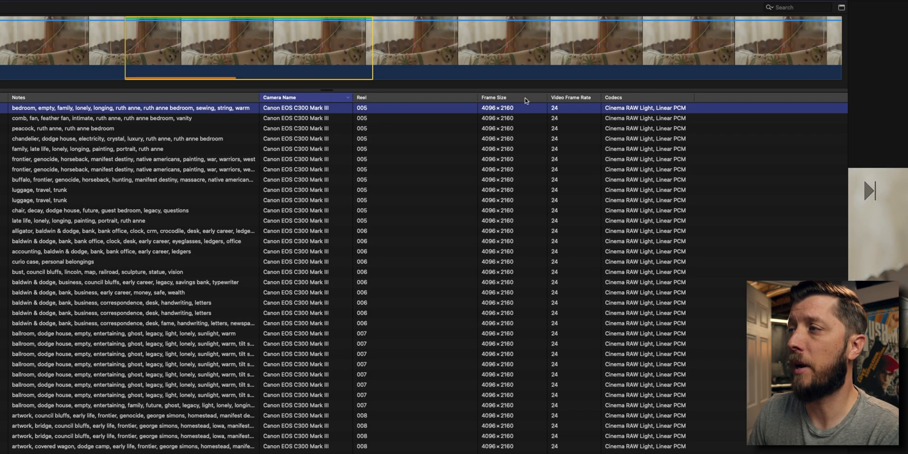
mouse_move(307, 101)
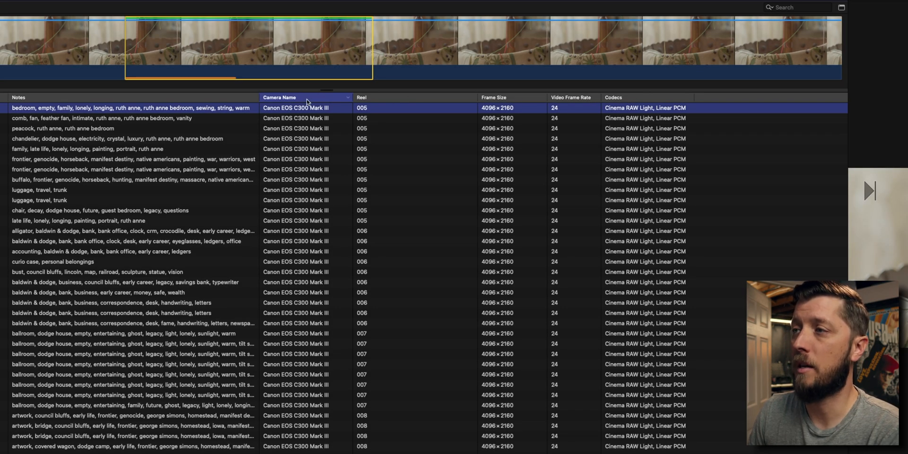
mouse_move(107, 101)
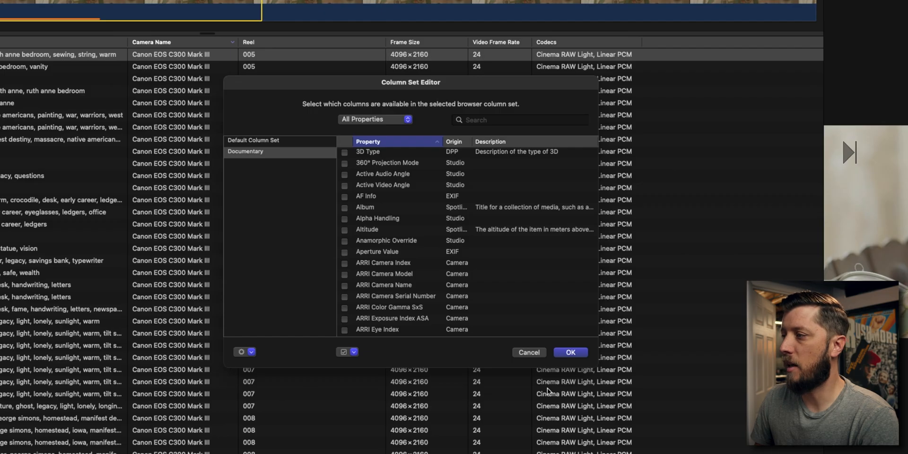
mouse_move(488, 69)
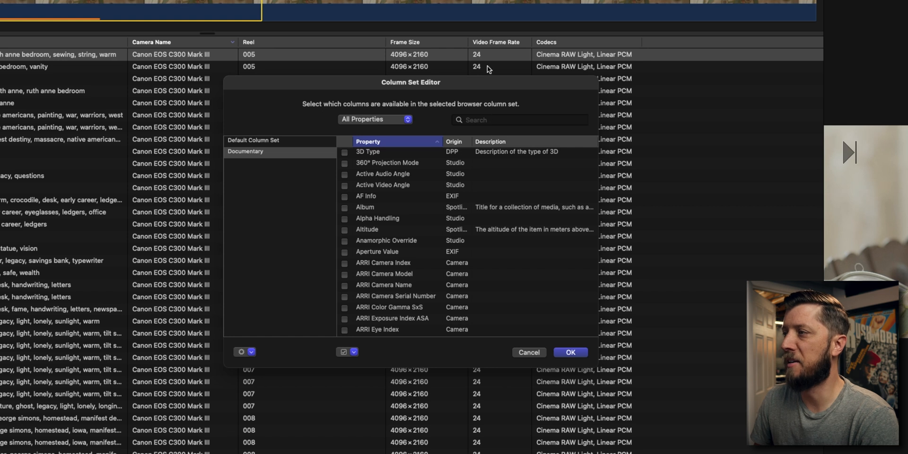
Scroll back up through the Documentary set's property list.
scroll(up, 3)
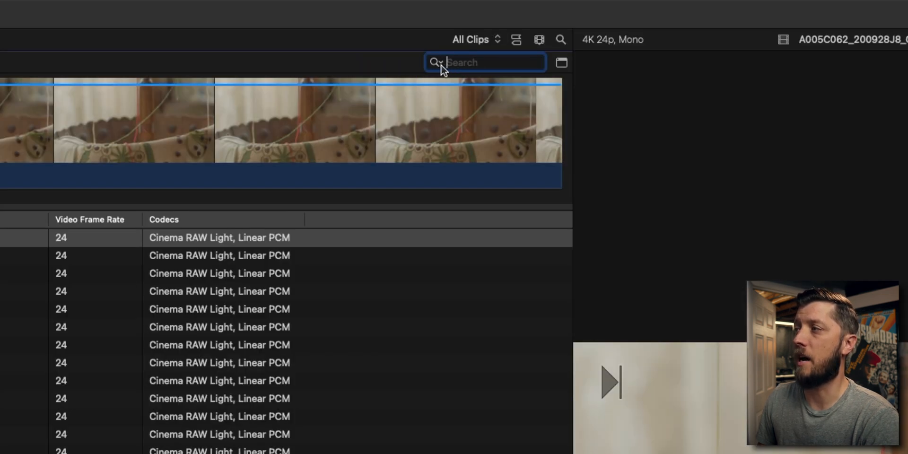
Show the browser search scopes: All Text, Notes, Names and Markers.
click(436, 62)
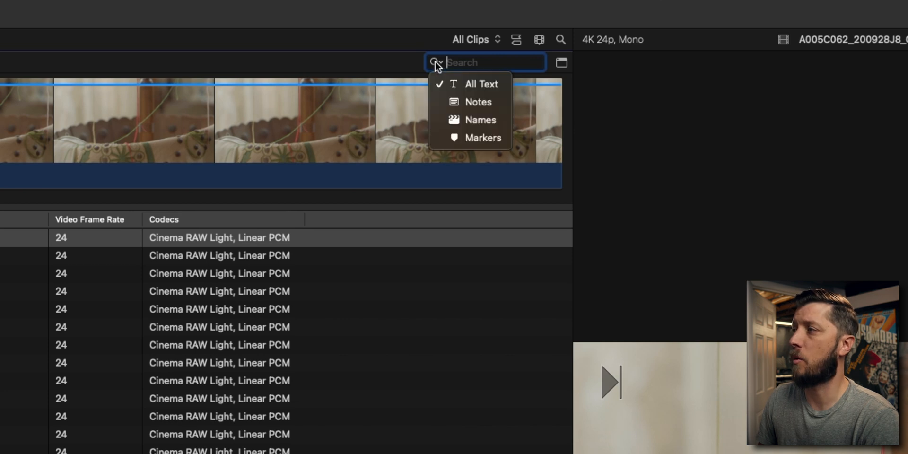
mouse_move(481, 84)
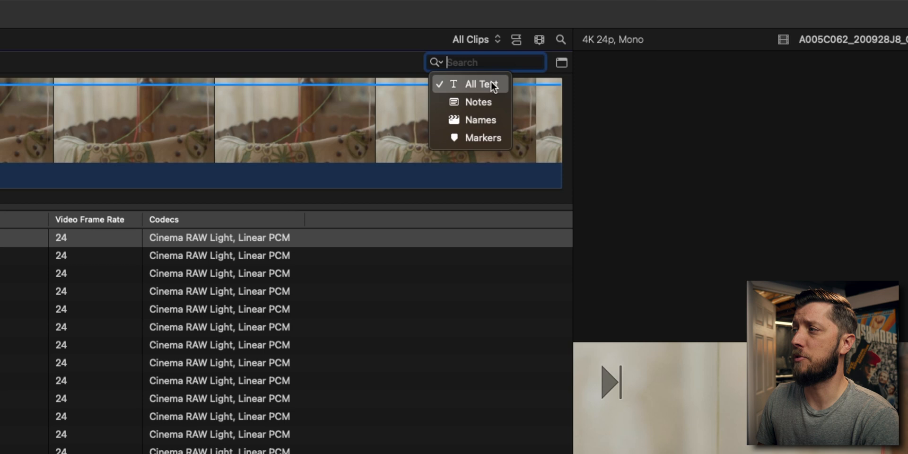
mouse_move(479, 102)
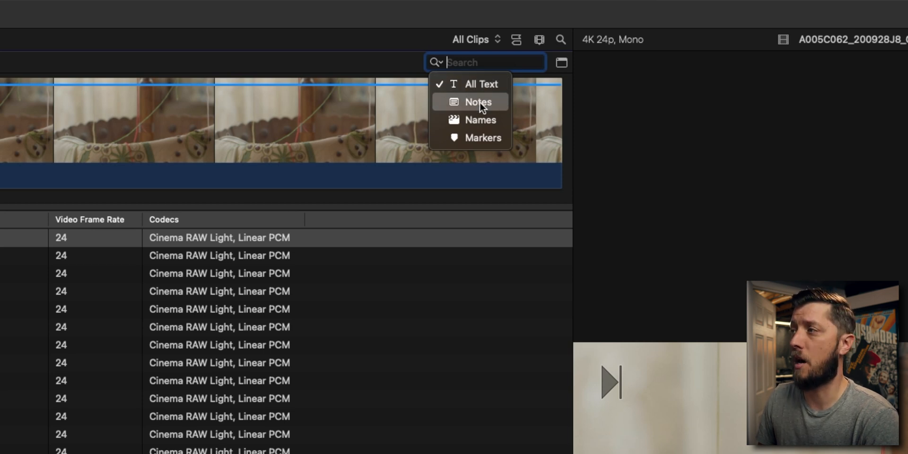
mouse_move(477, 138)
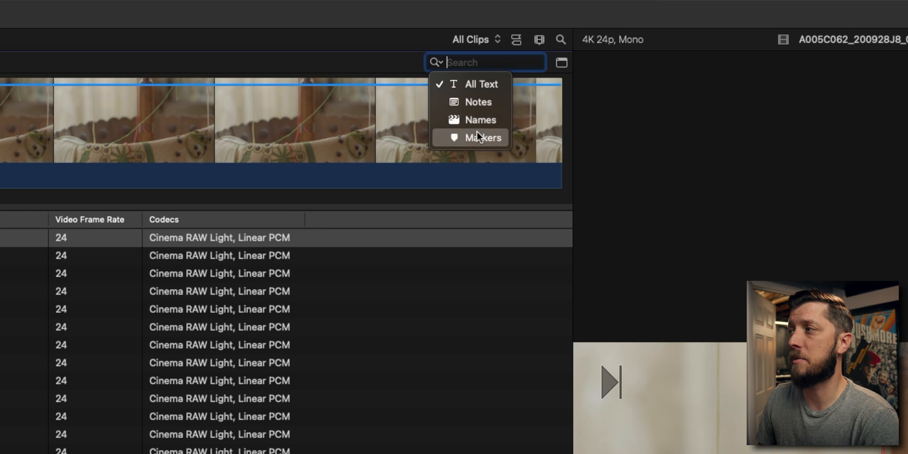
mouse_move(478, 141)
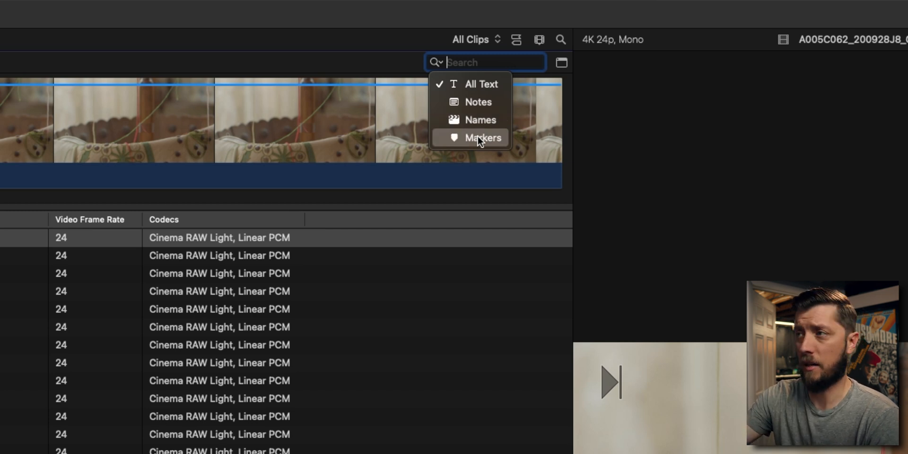
mouse_move(6, 122)
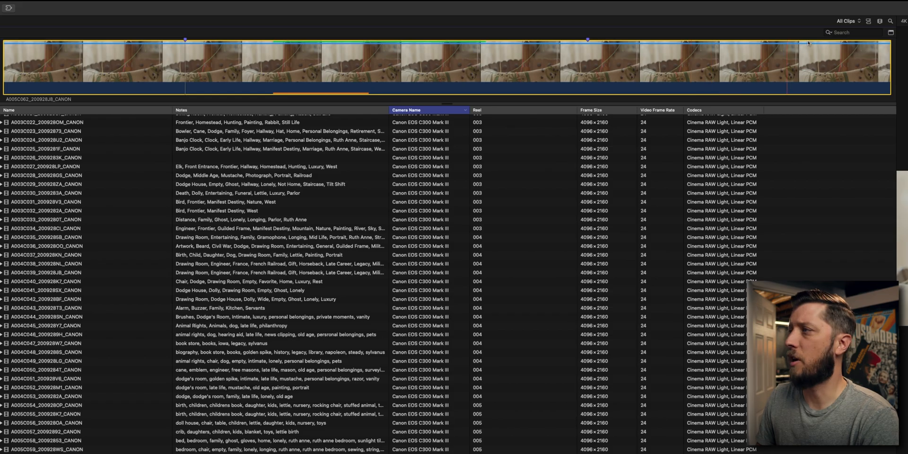
Search markers for 'trailer s', then 'exp', then clear the search to show all clips.
click(854, 32)
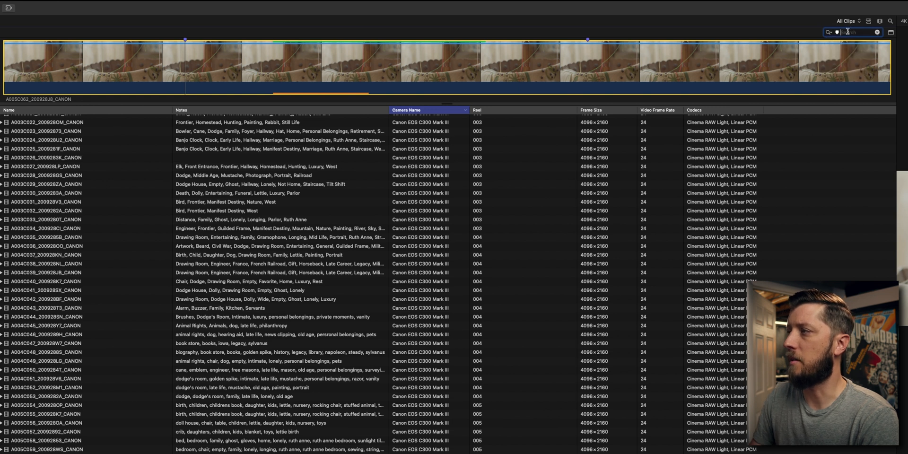
text(trailer s)
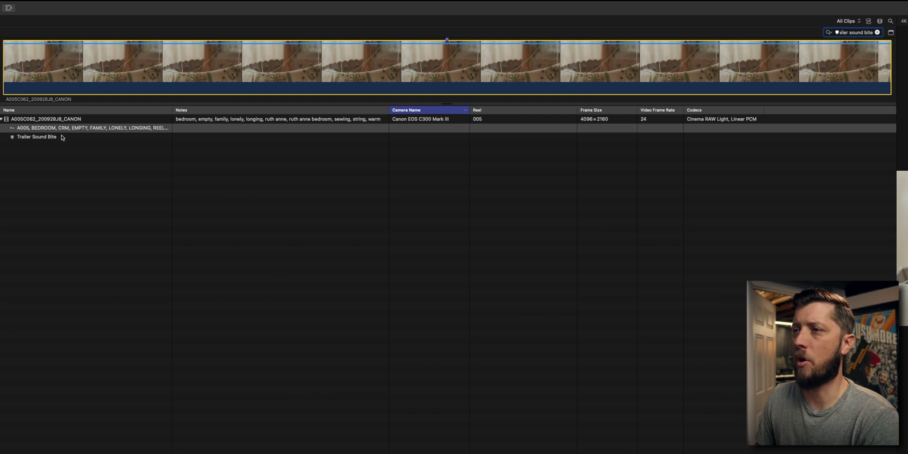
click(37, 136)
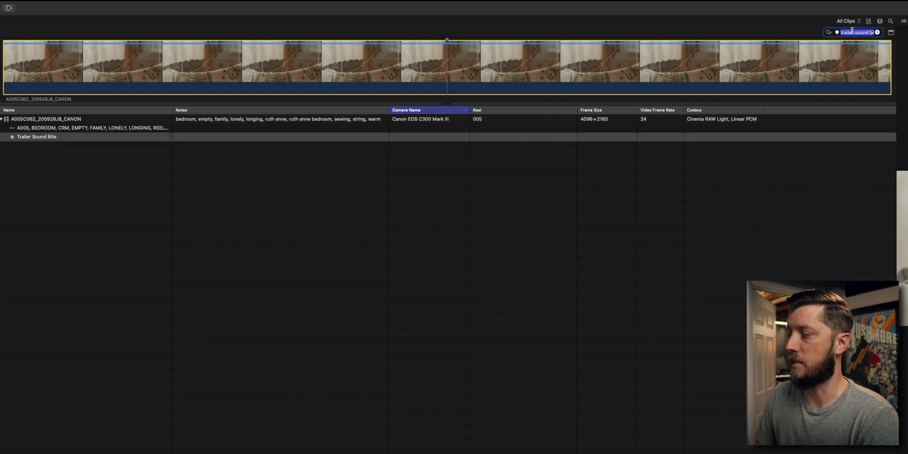
text(exposure)
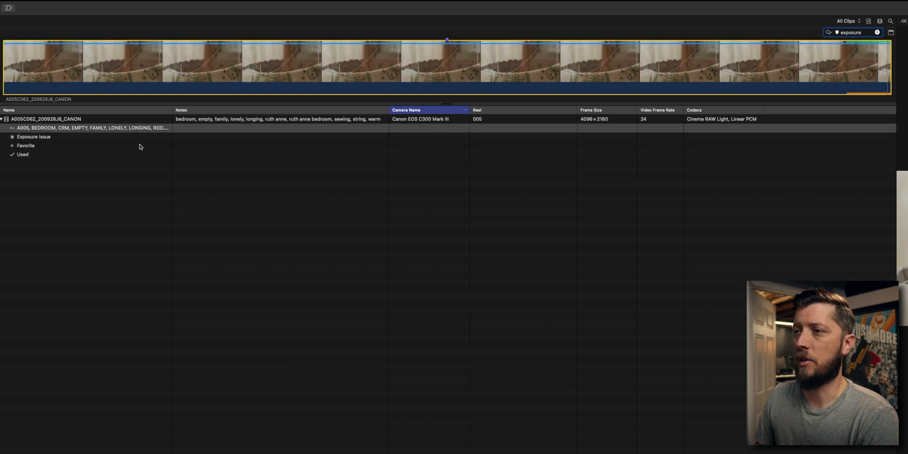
click(34, 136)
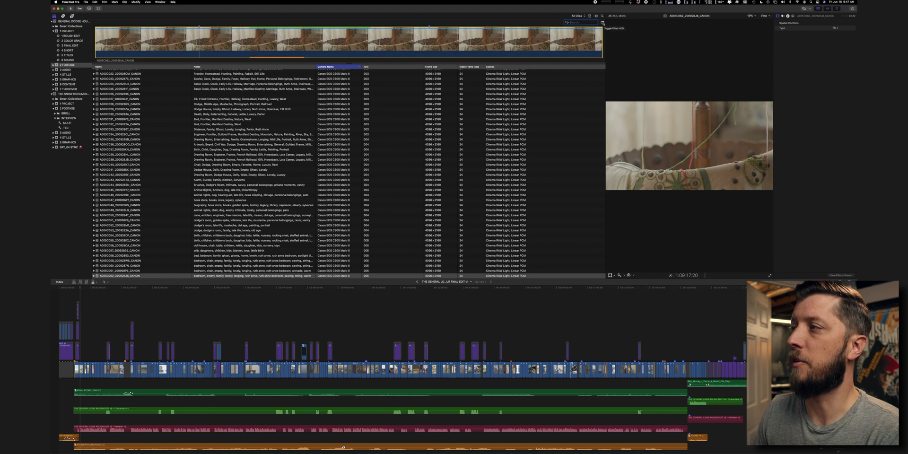
Add a Filter HUD rule: Media Representation, Original, Is Missing.
click(603, 22)
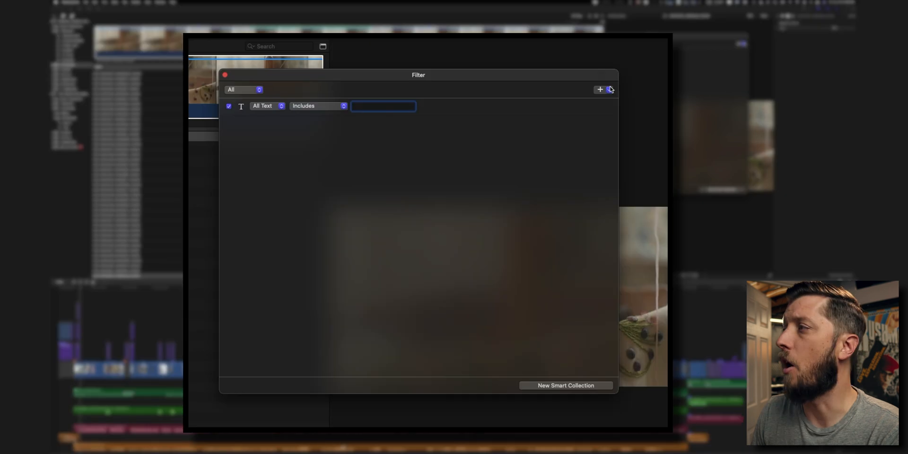
click(609, 89)
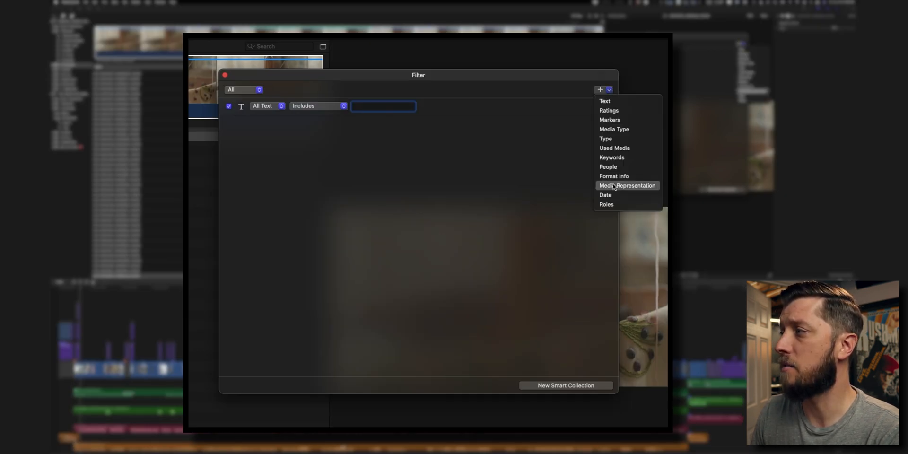
click(626, 186)
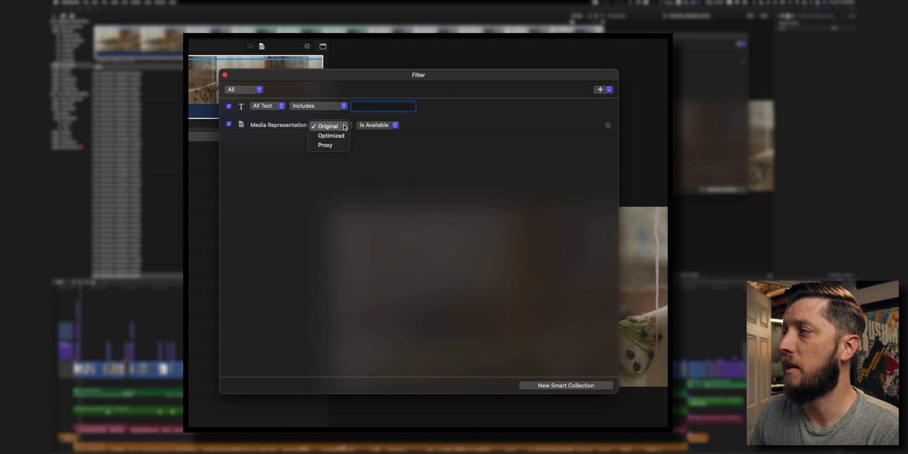
mouse_move(335, 145)
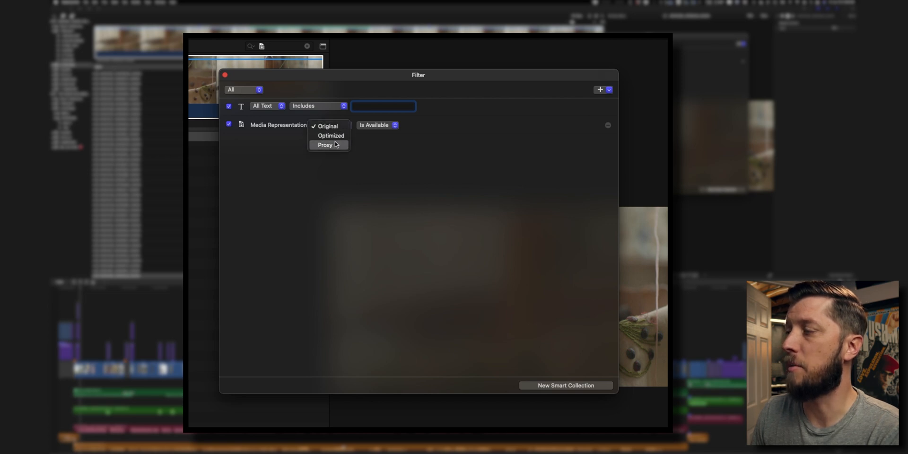
click(327, 126)
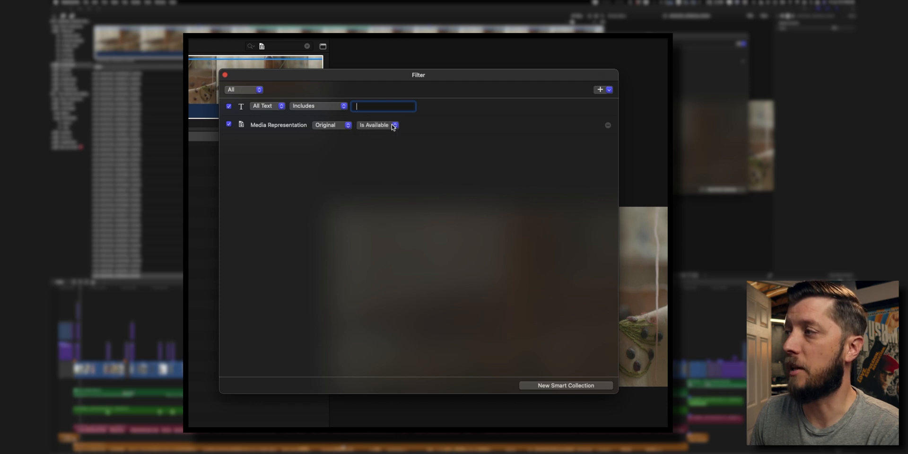
click(377, 124)
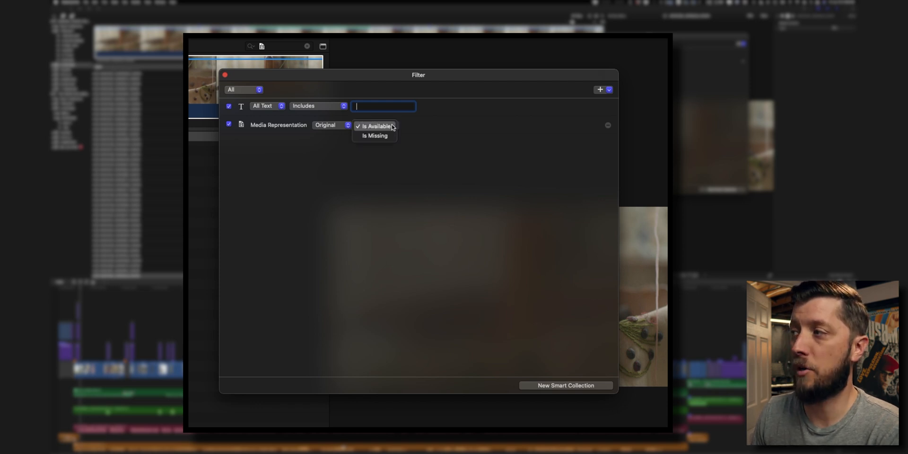
mouse_move(374, 136)
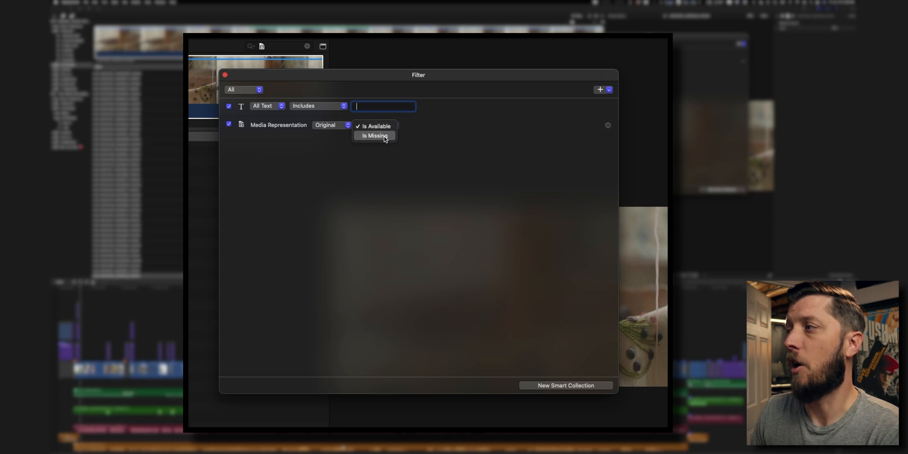
click(375, 135)
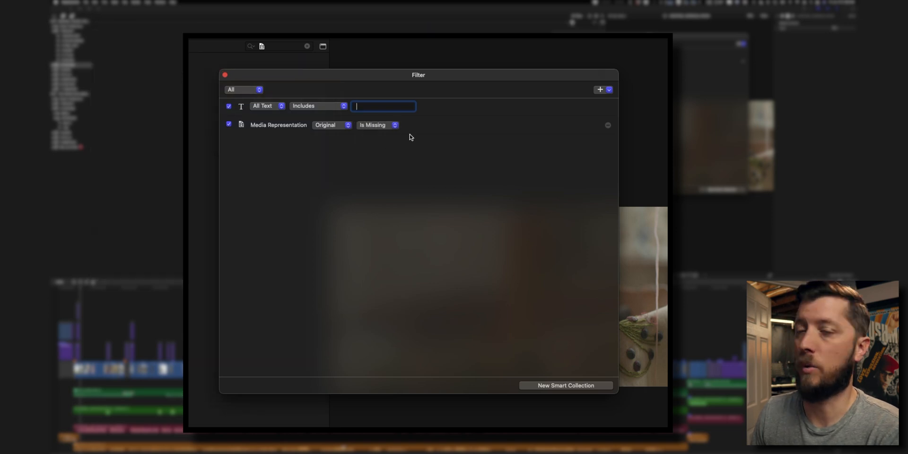
mouse_move(357, 128)
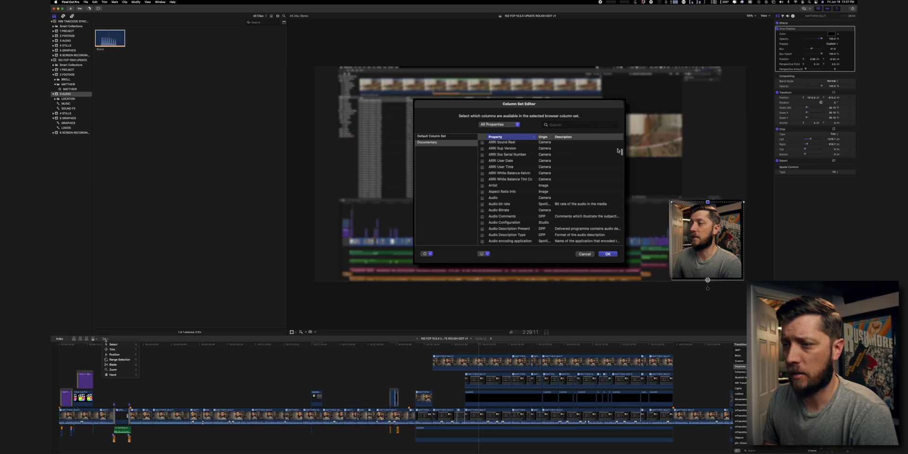
Show the timeline toolbar's list of editing tools.
click(144, 141)
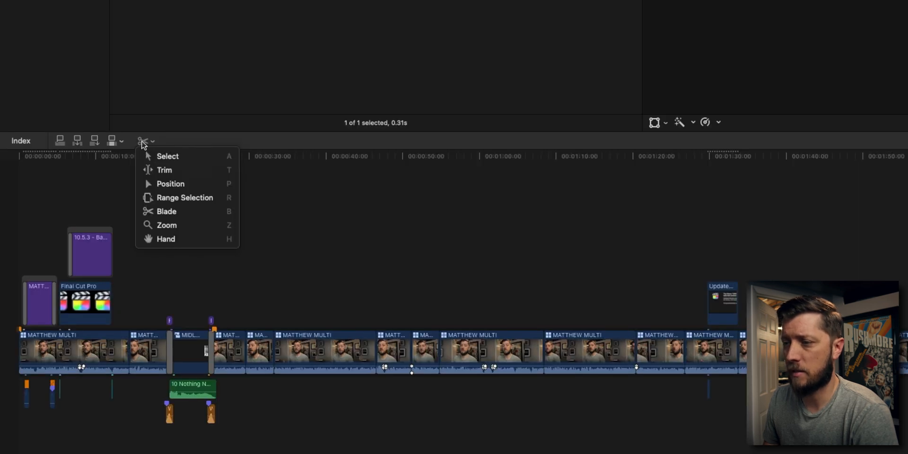
mouse_move(184, 198)
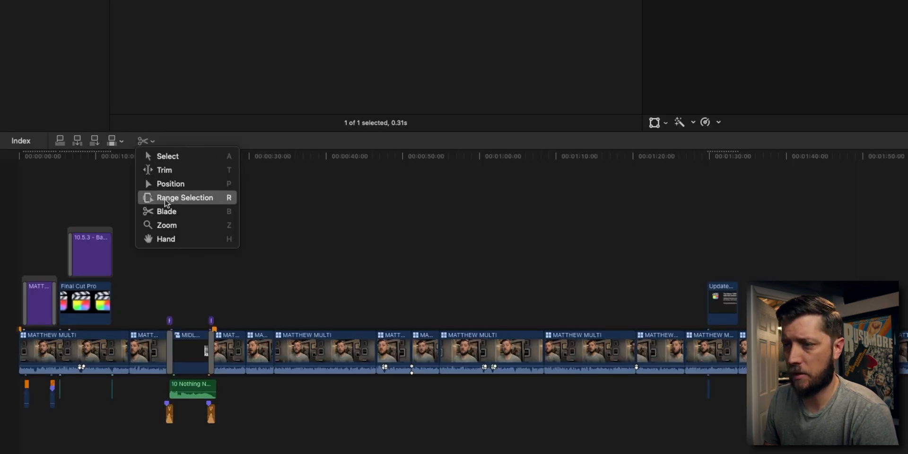
mouse_move(185, 211)
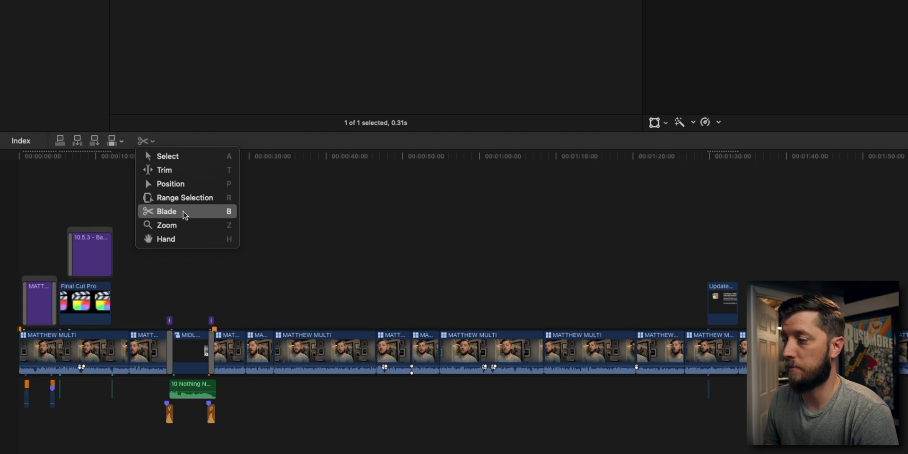